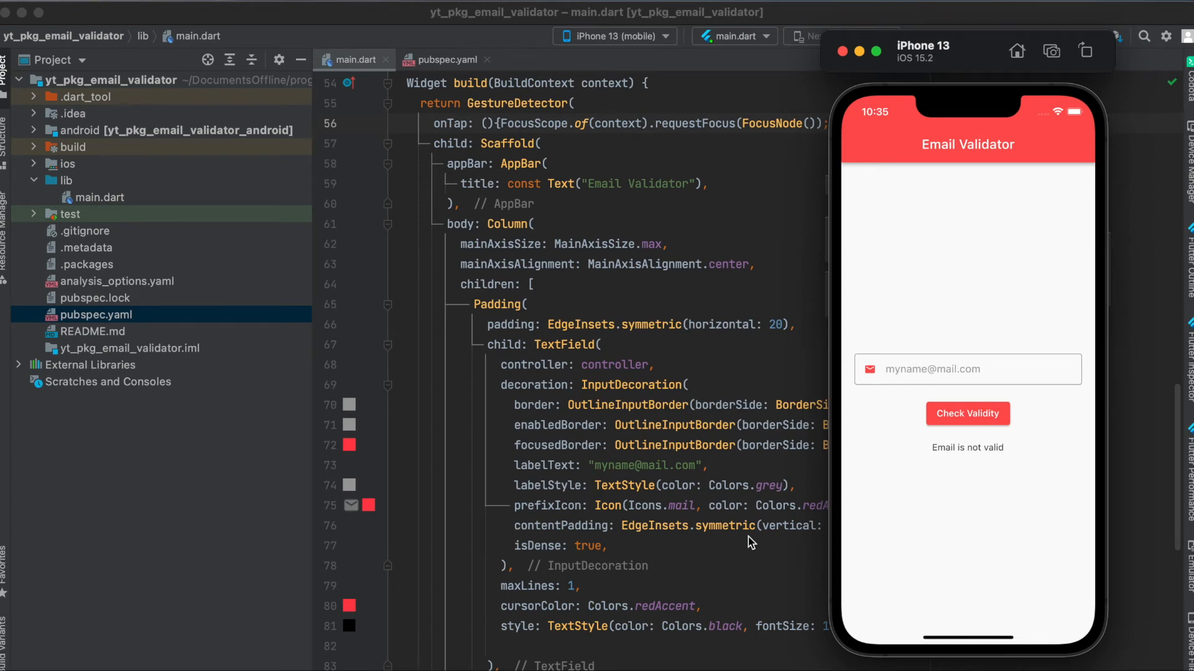
mouse_move(888, 434)
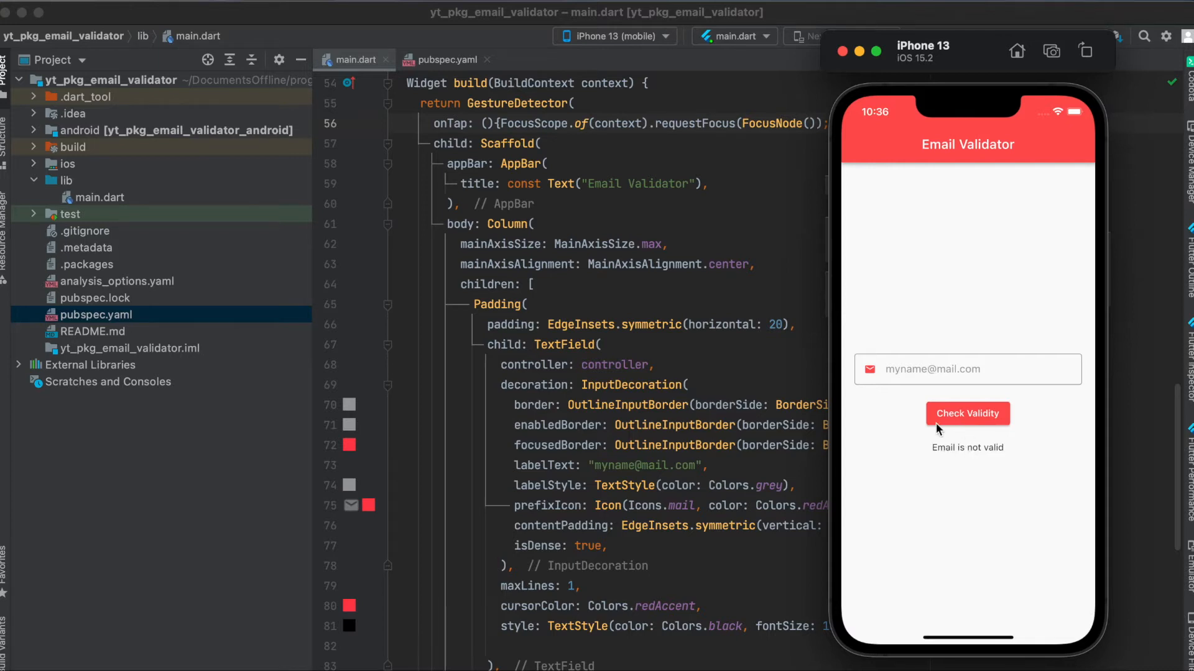
mouse_move(913, 375)
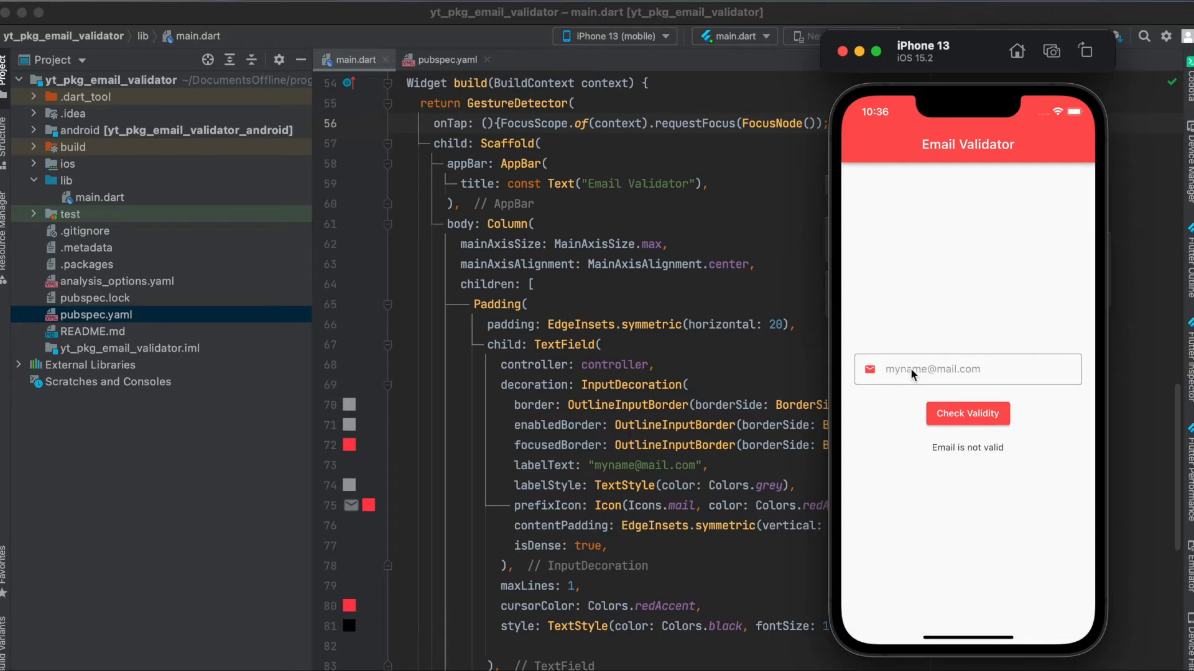
Enter myname into the simulator's email field, then view the email_validator ^2.0.1 dependency in pubspec.yaml.
left_click(968, 369)
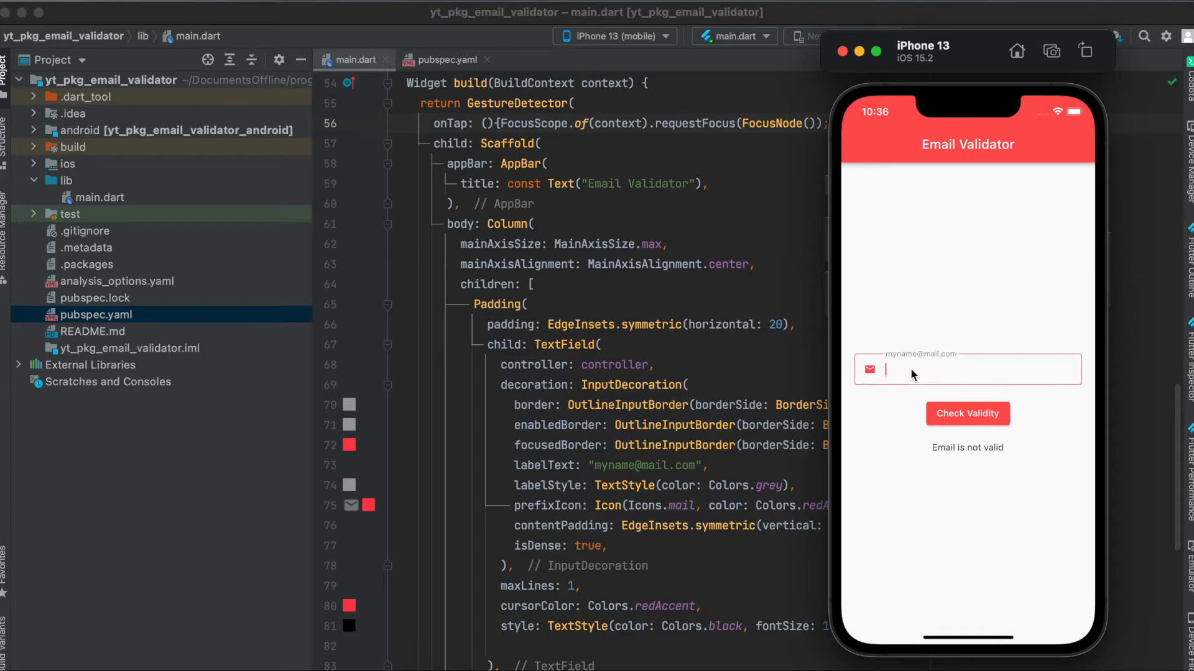
type("myname")
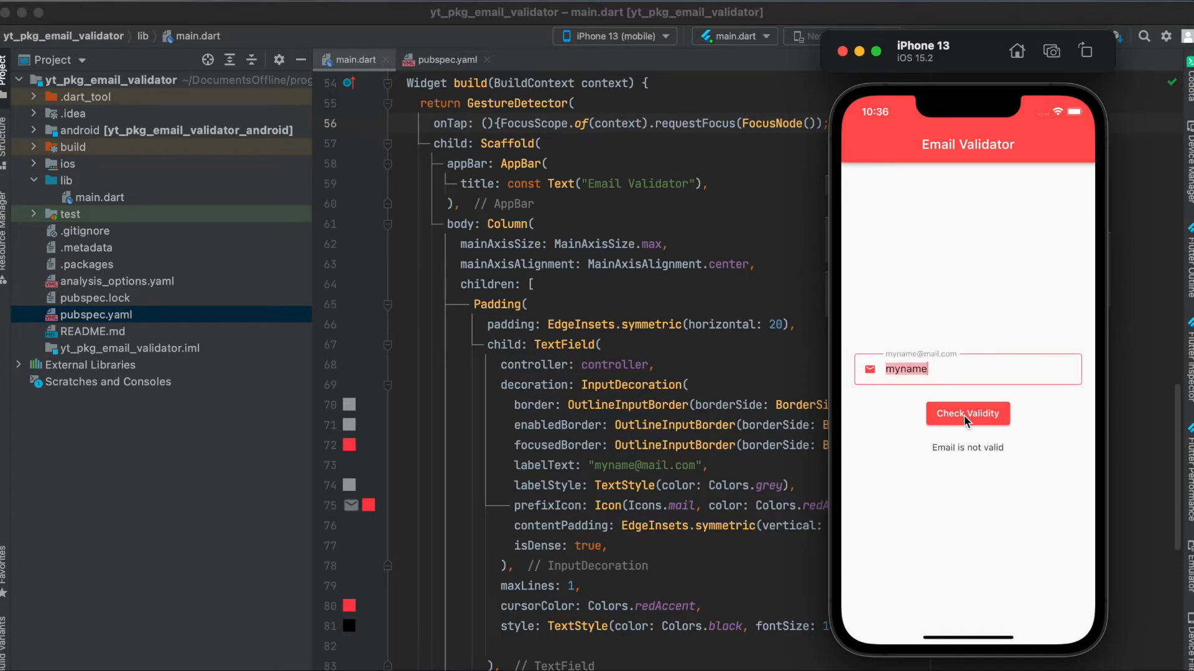
mouse_move(972, 464)
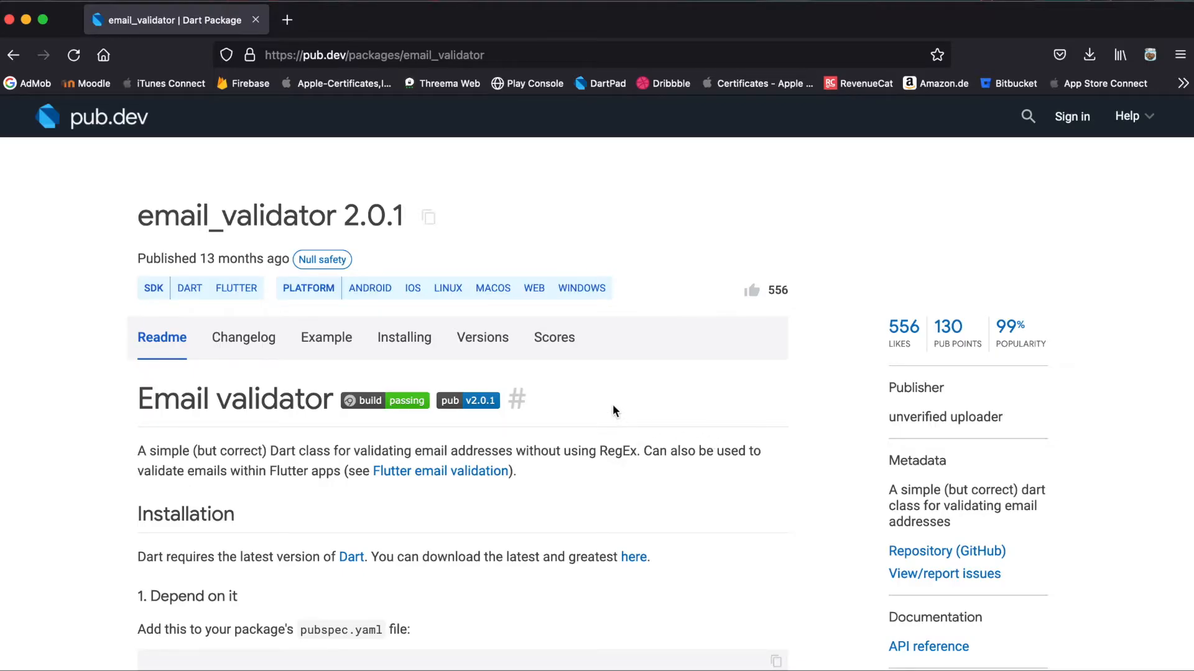
mouse_move(428, 217)
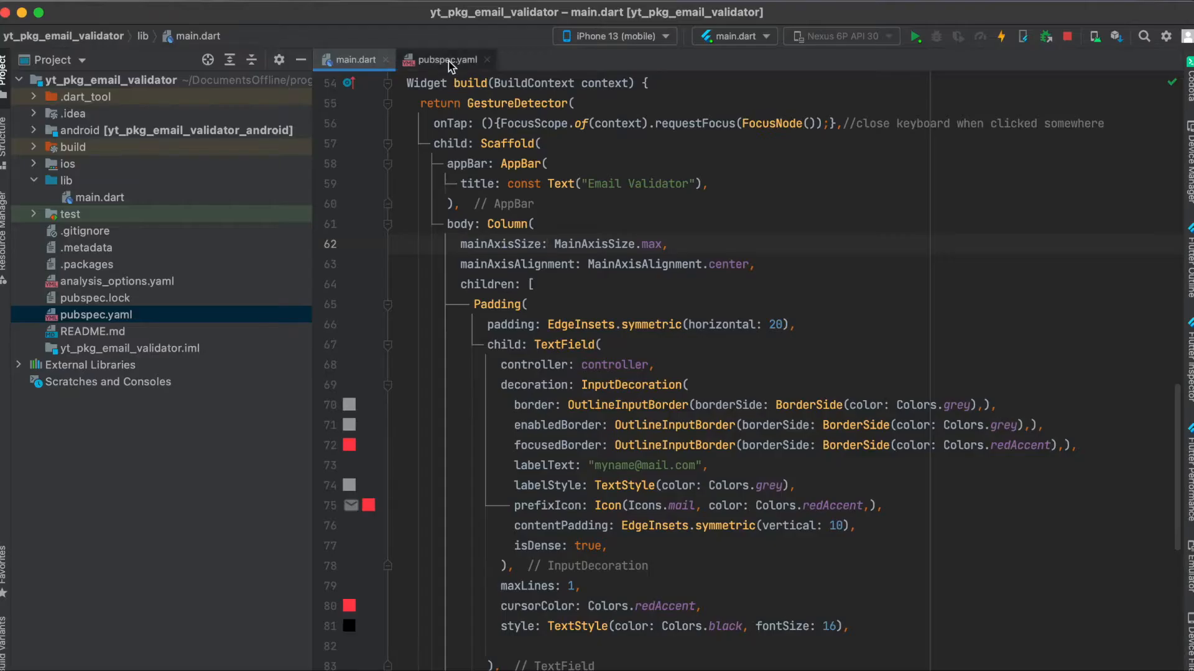
left_click(444, 60)
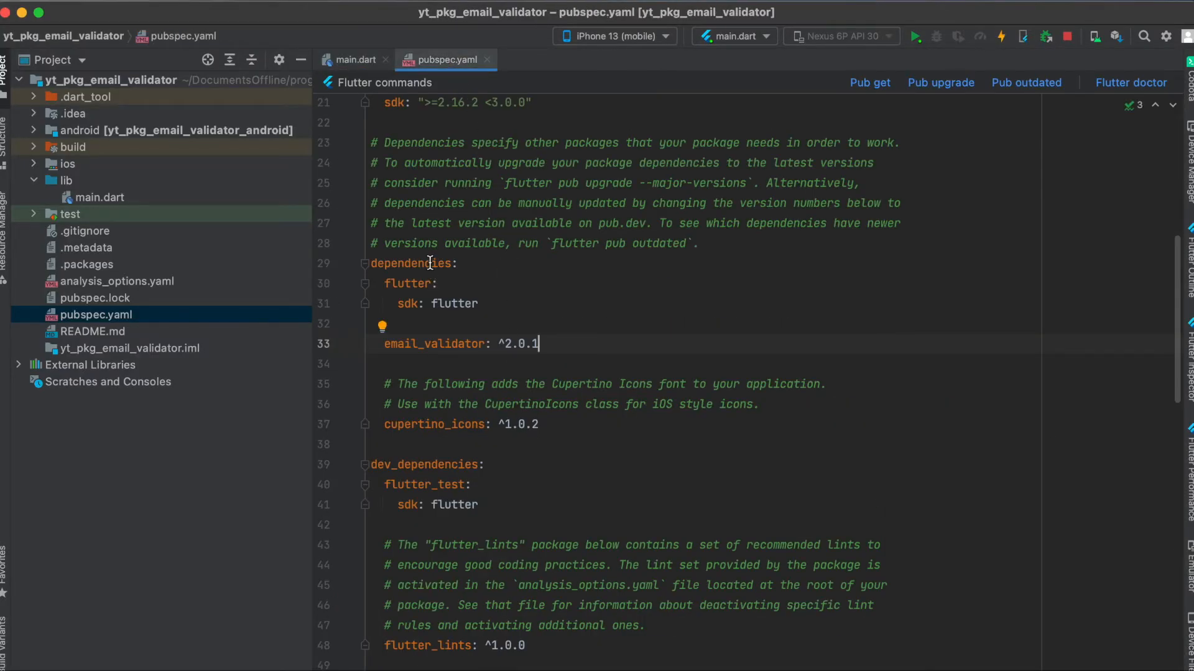
mouse_move(716, 226)
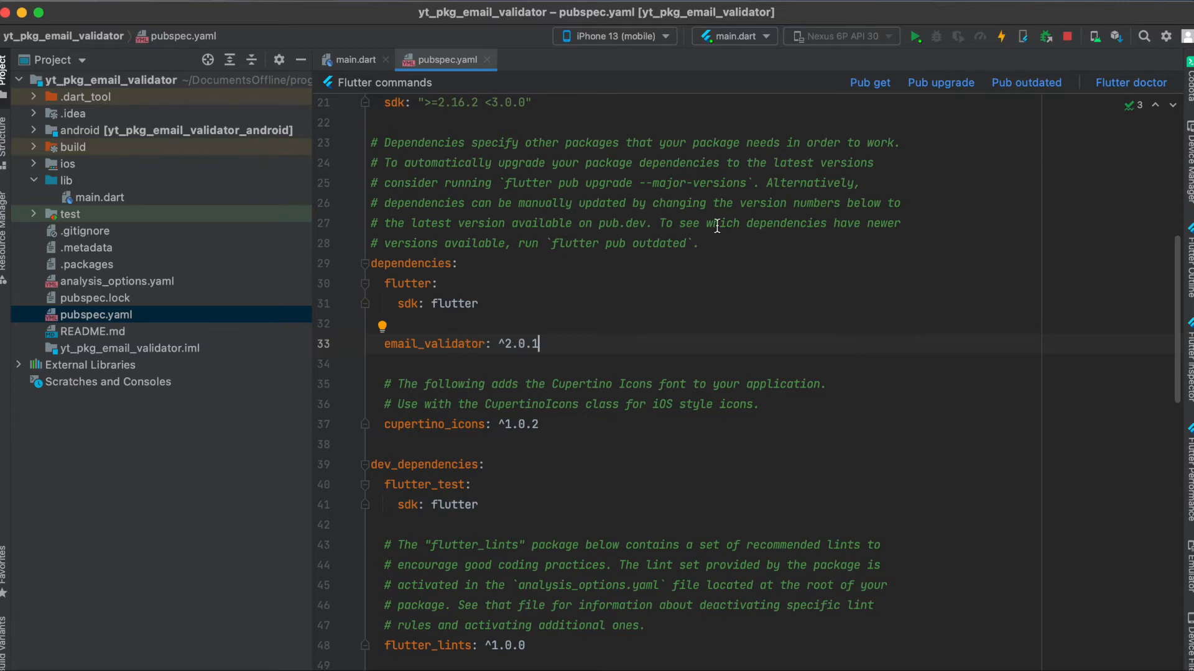
left_click(352, 60)
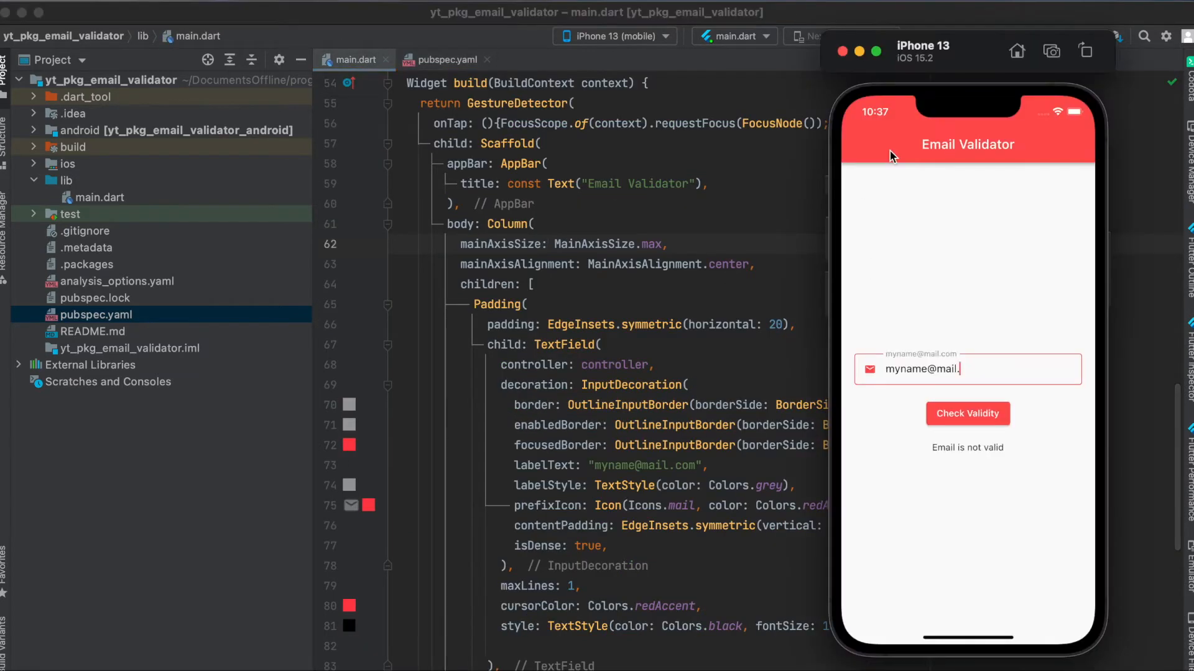
mouse_move(875, 148)
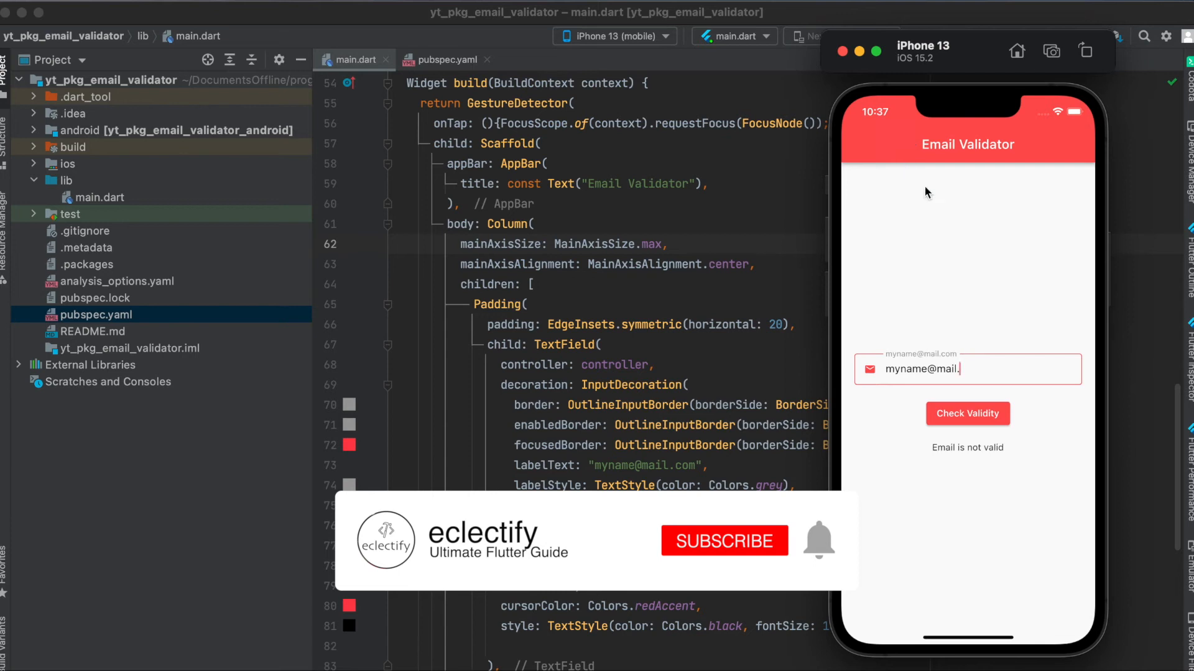
left_click(724, 541)
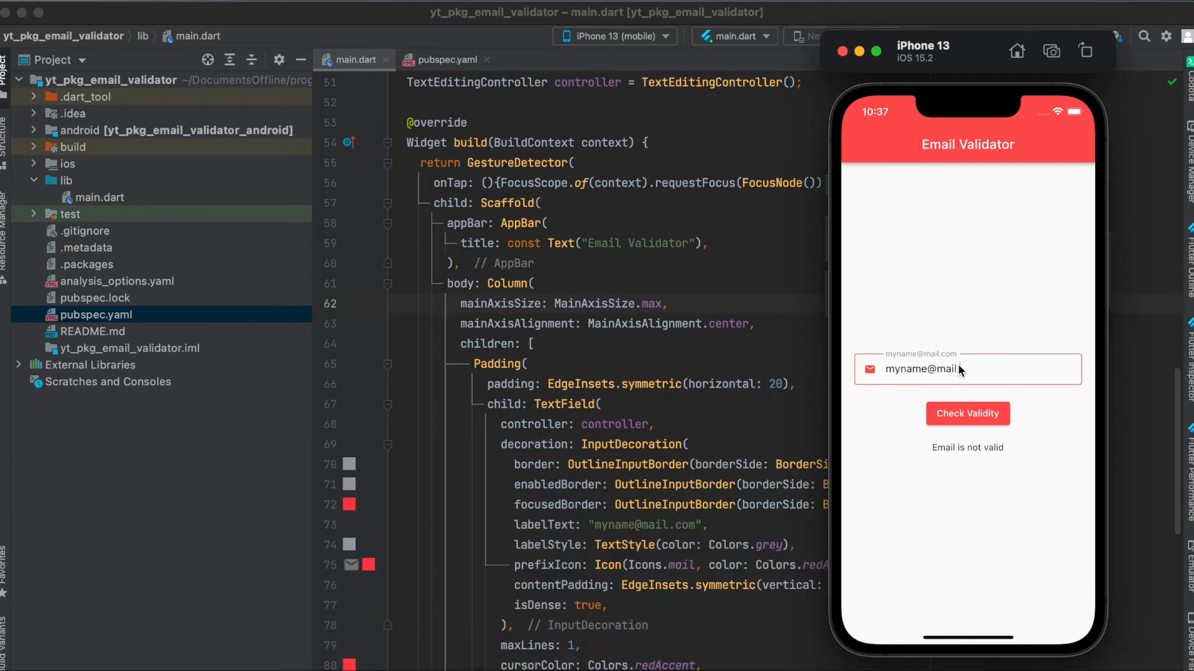
mouse_move(958, 370)
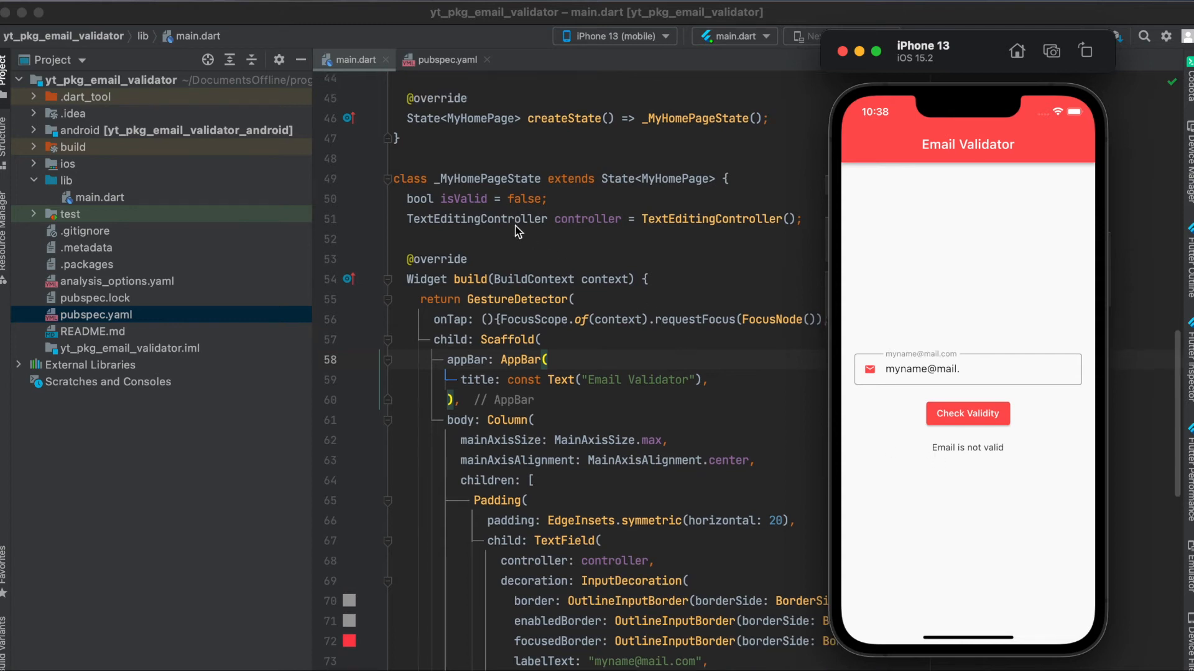
mouse_move(444, 205)
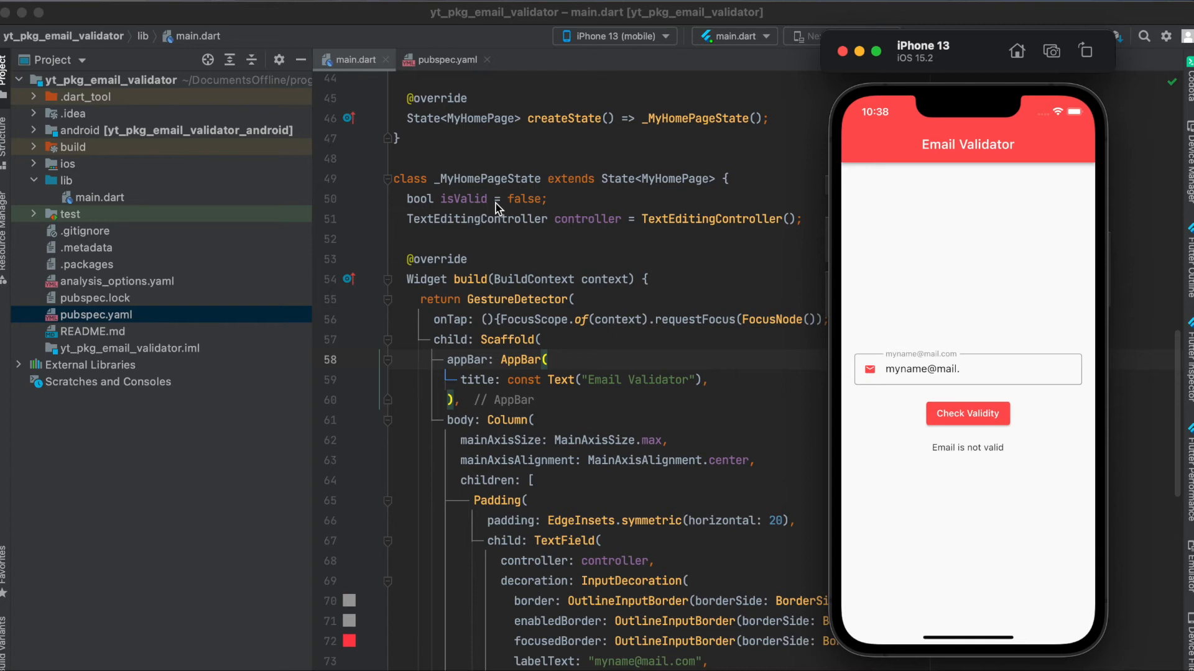
mouse_move(621, 230)
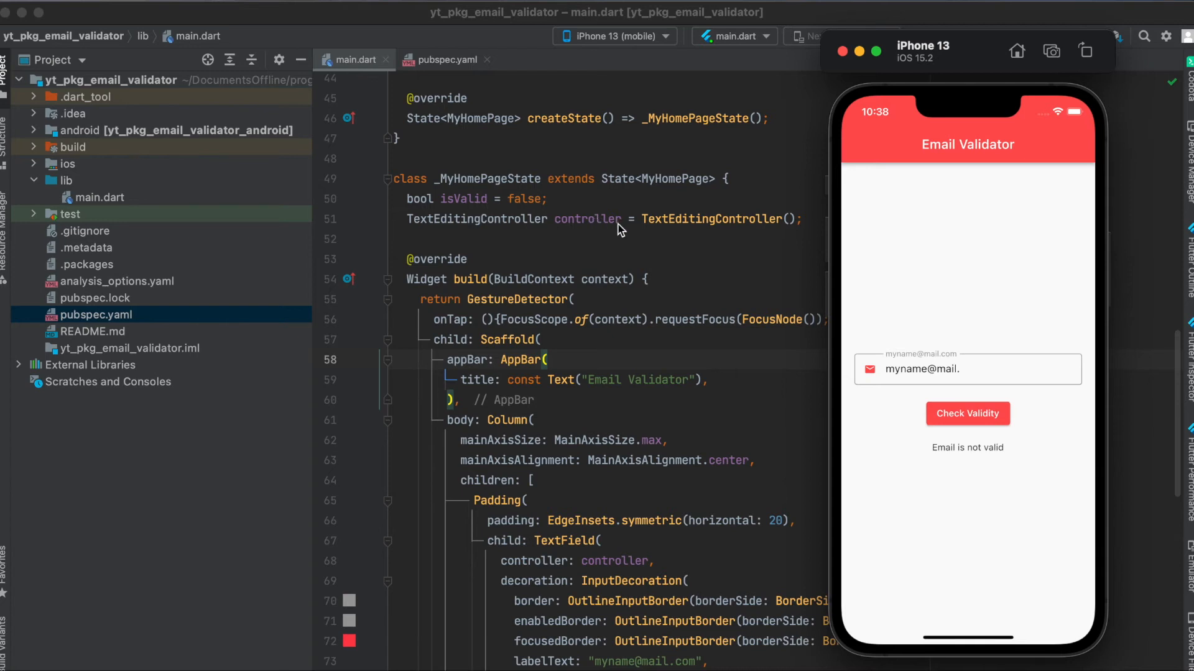
scroll("down", 3)
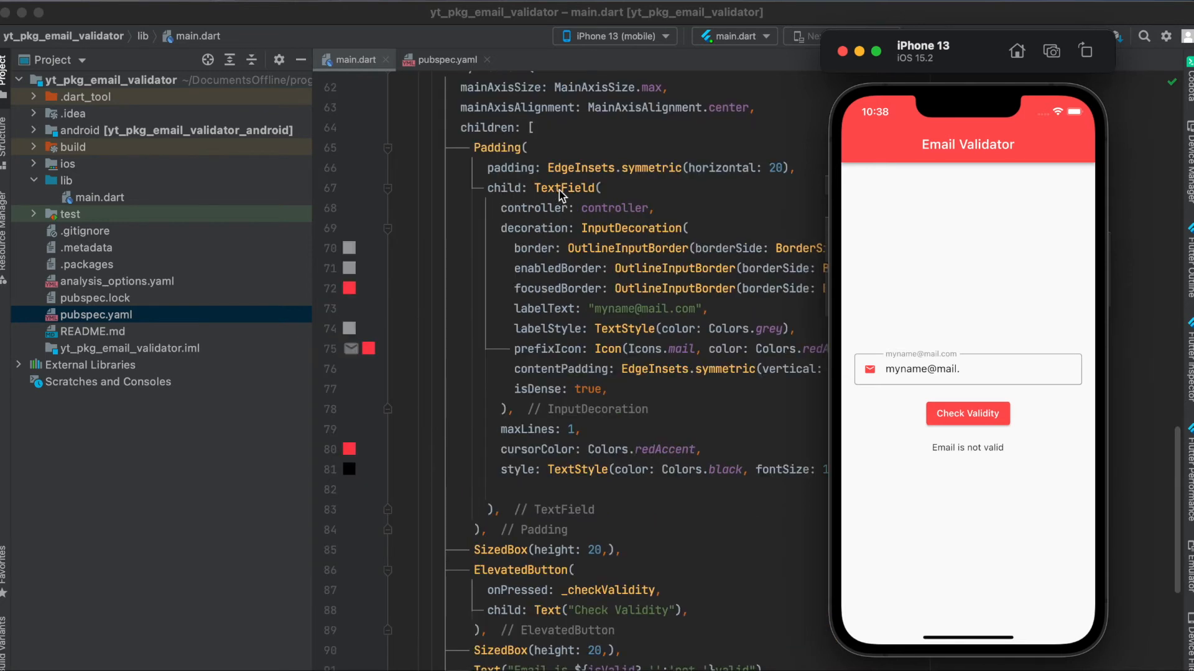
mouse_move(562, 219)
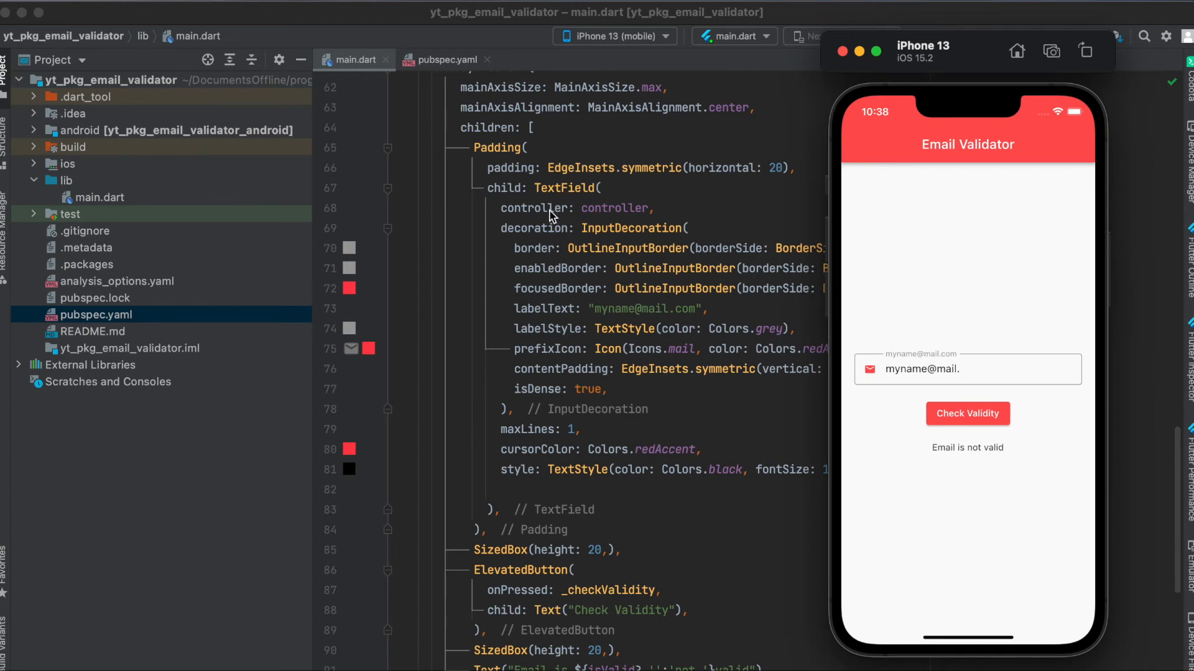
mouse_move(596, 215)
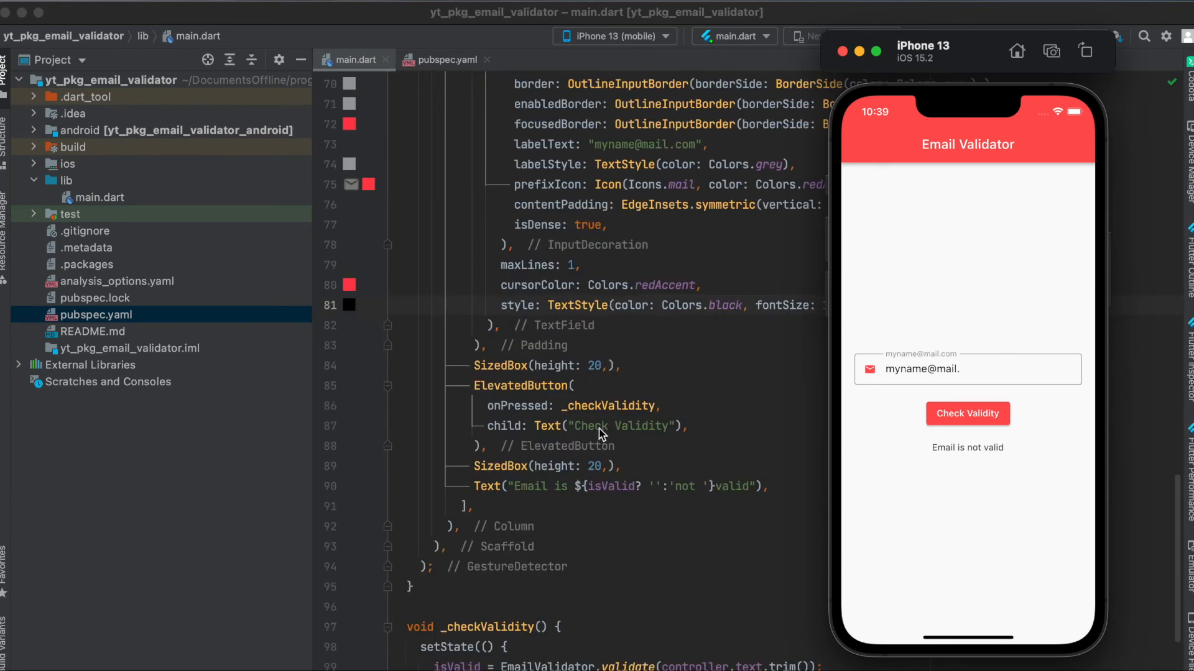
mouse_move(511, 432)
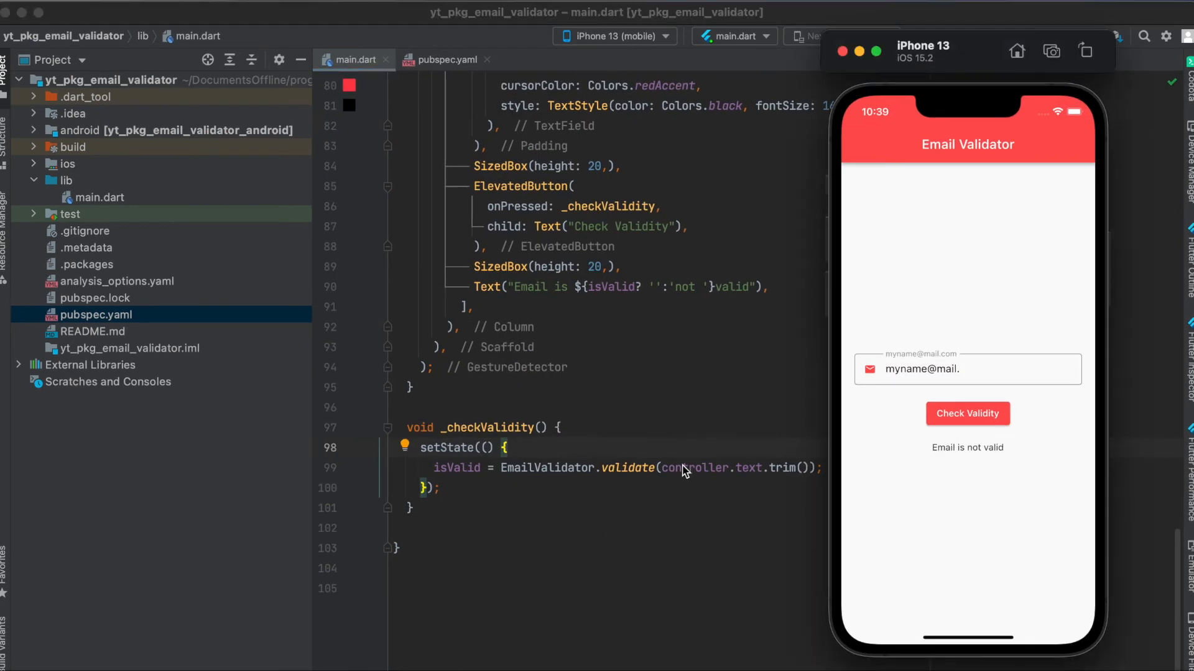
mouse_move(716, 474)
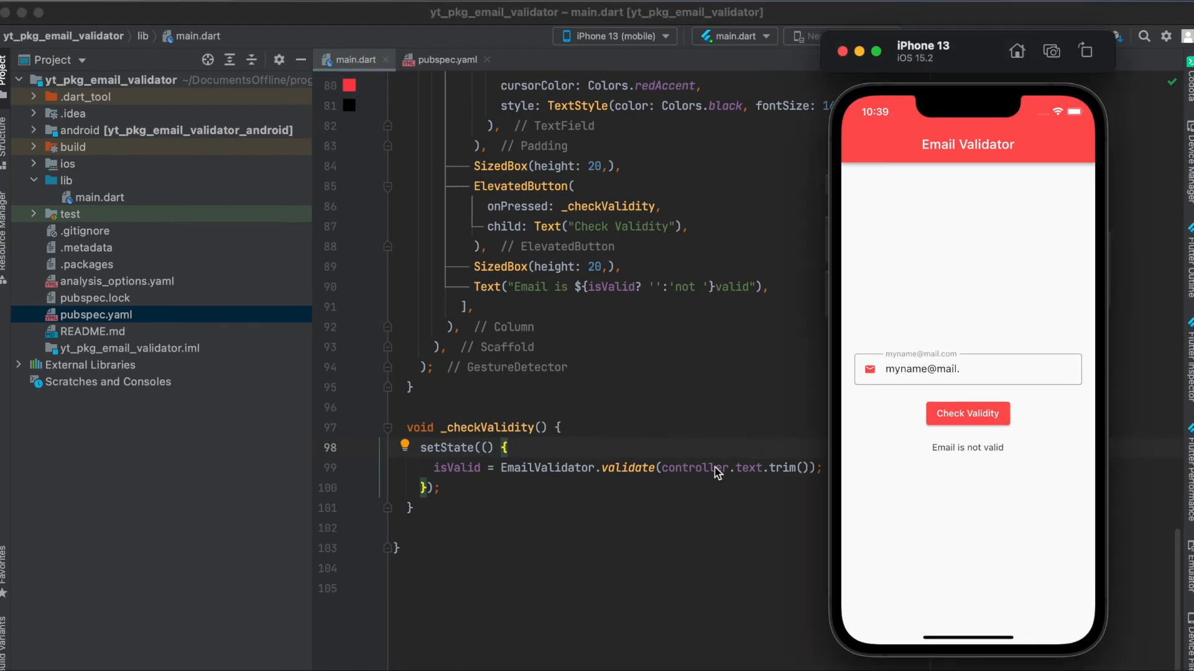
mouse_move(797, 477)
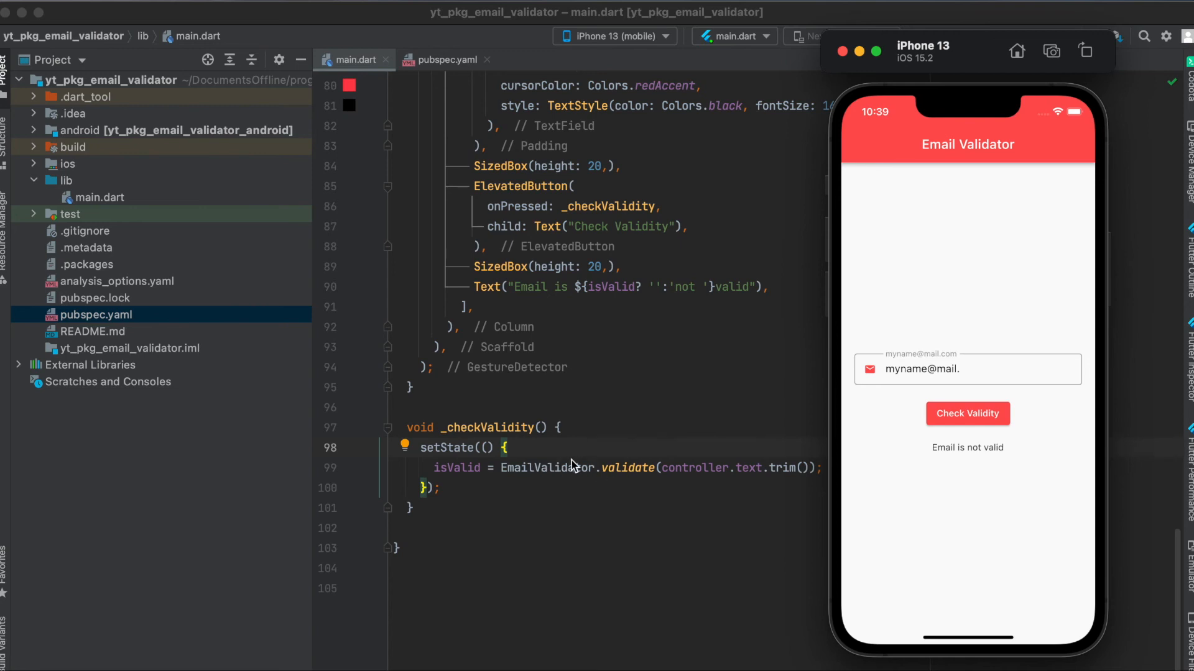
mouse_move(445, 467)
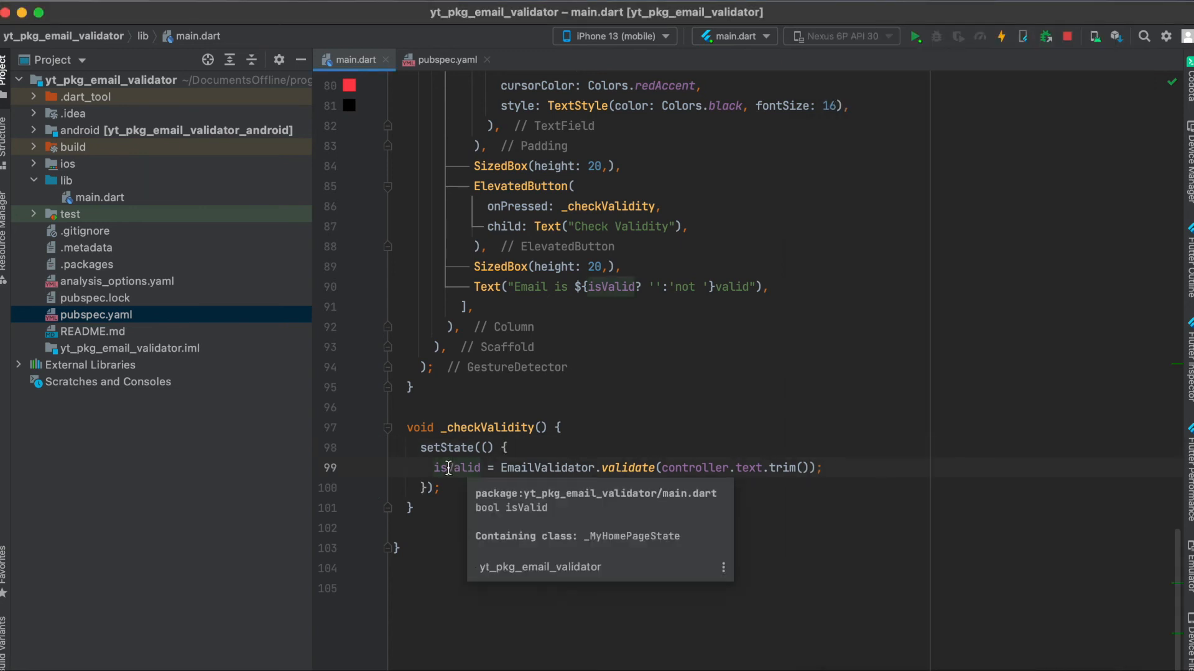
mouse_move(464, 456)
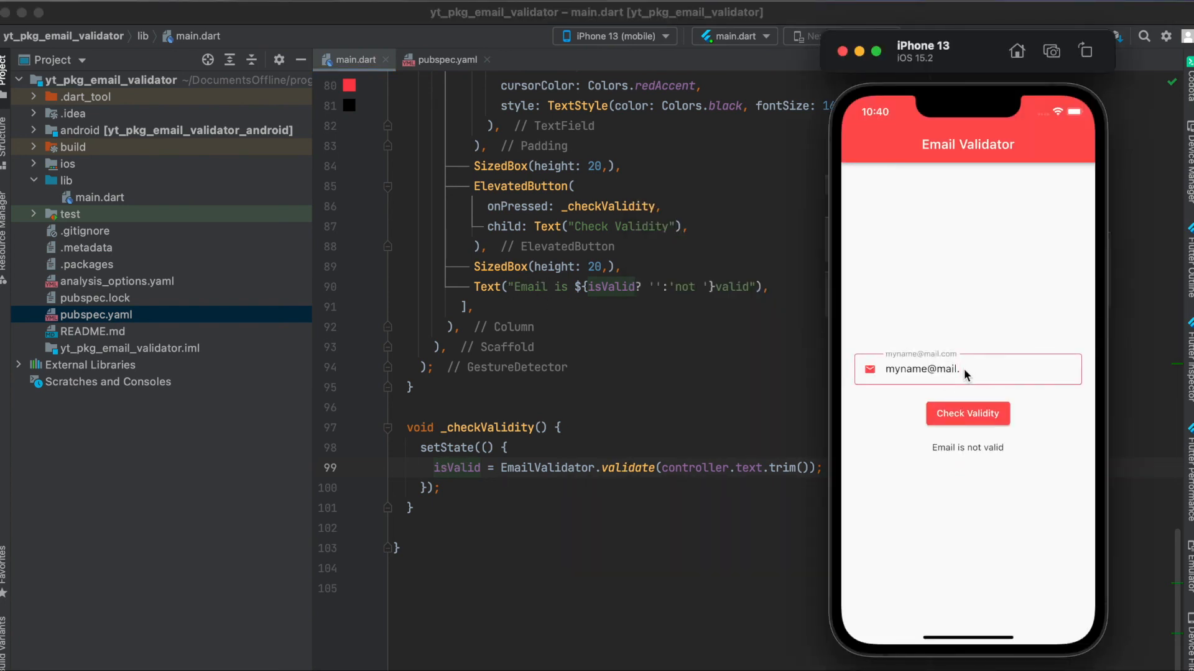
left_click(968, 413)
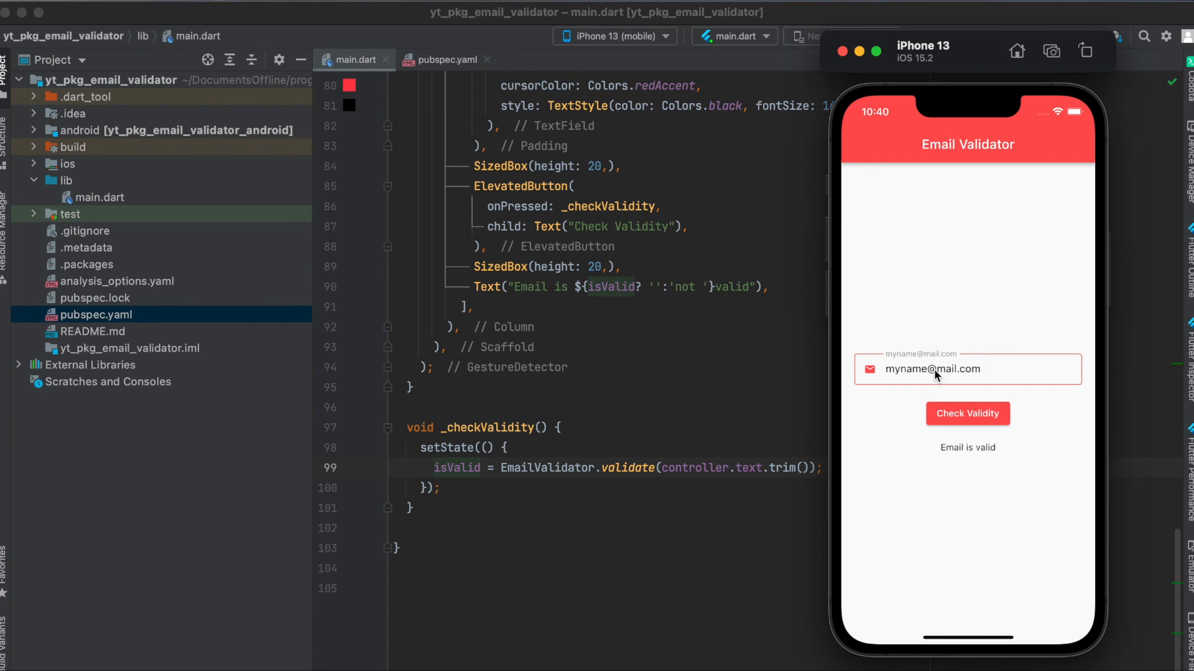
left_click(967, 413)
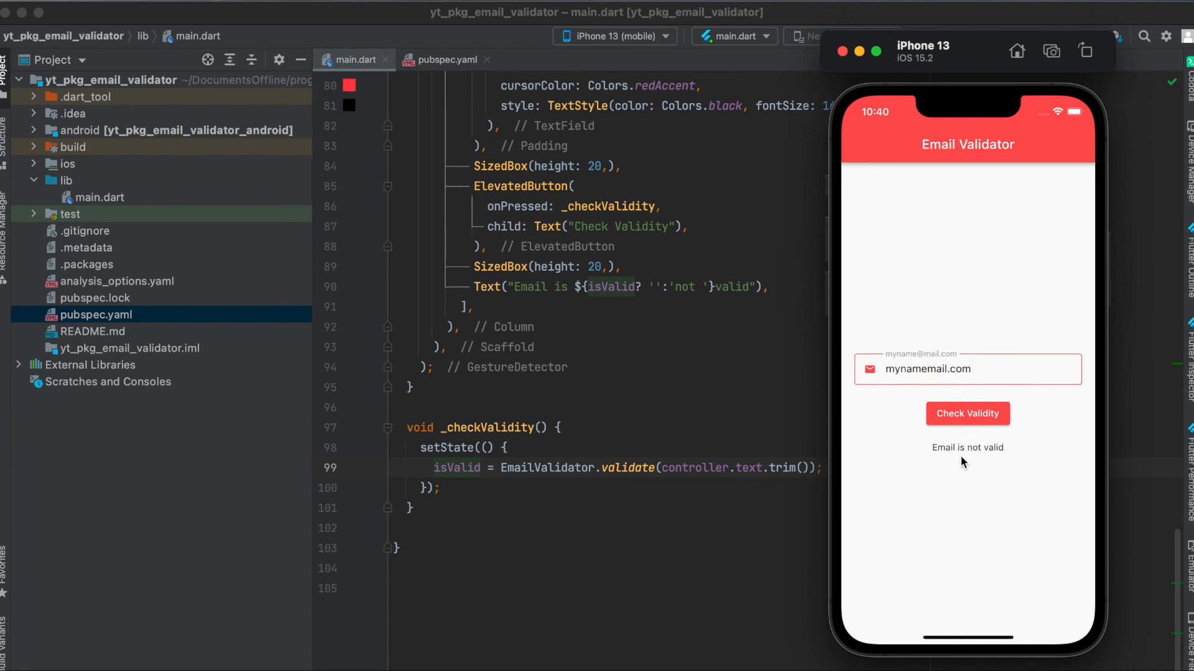